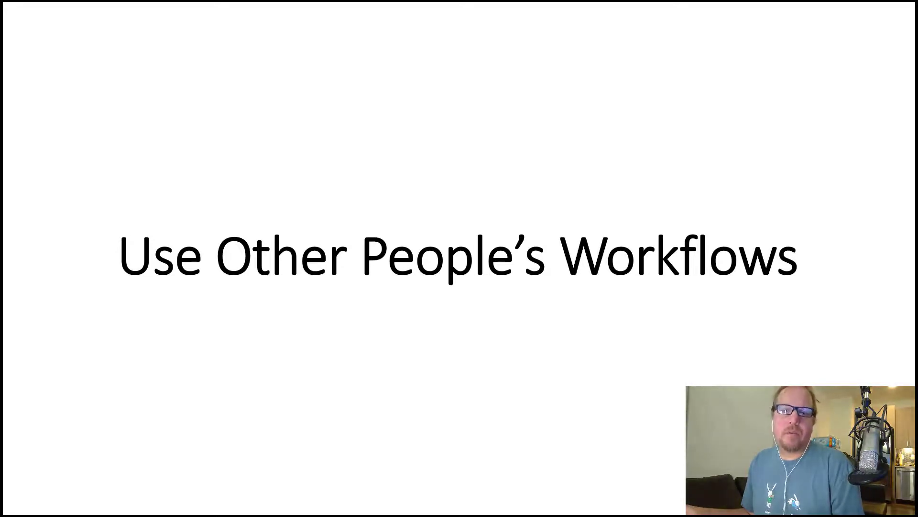
# Advance the slideshow from the Use Other People's Workflows slide to the Thank You slide.
pyautogui.press('Right')
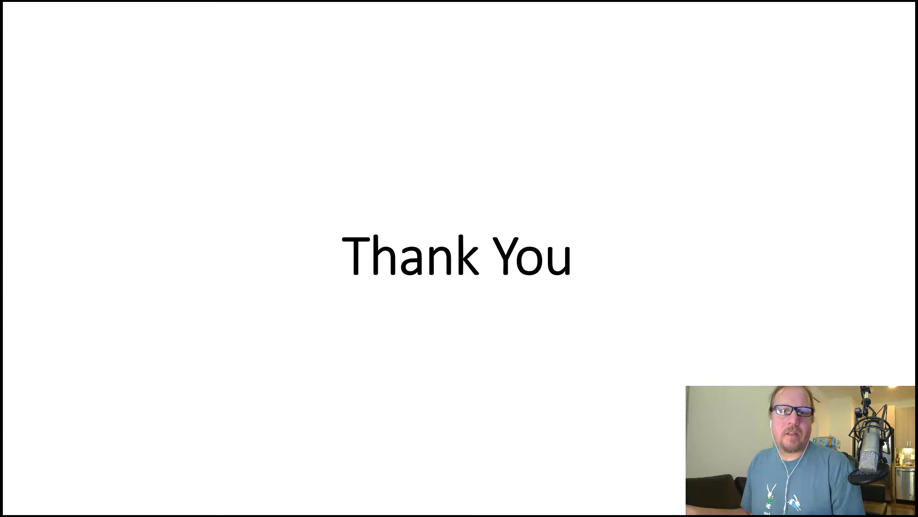